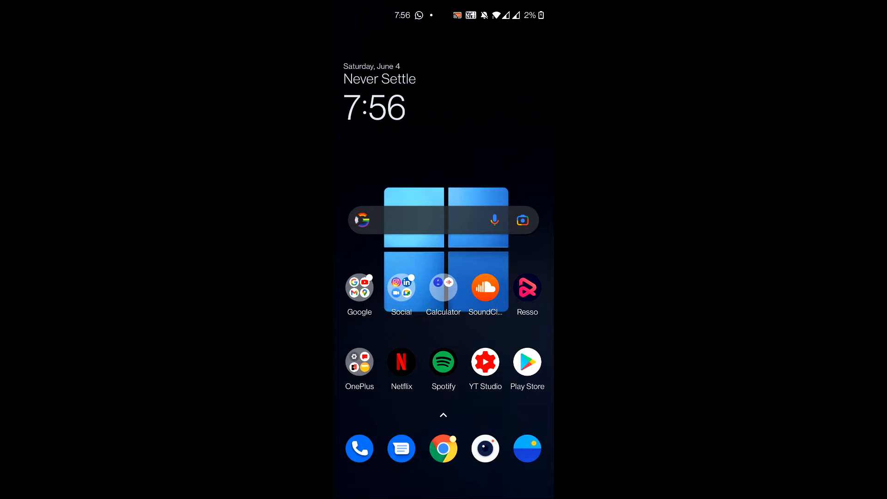
Step: Launch the Play Store from the home screen and dismiss the install-optimization notice
{"action": "left_click", "coordinate": [527, 362]}
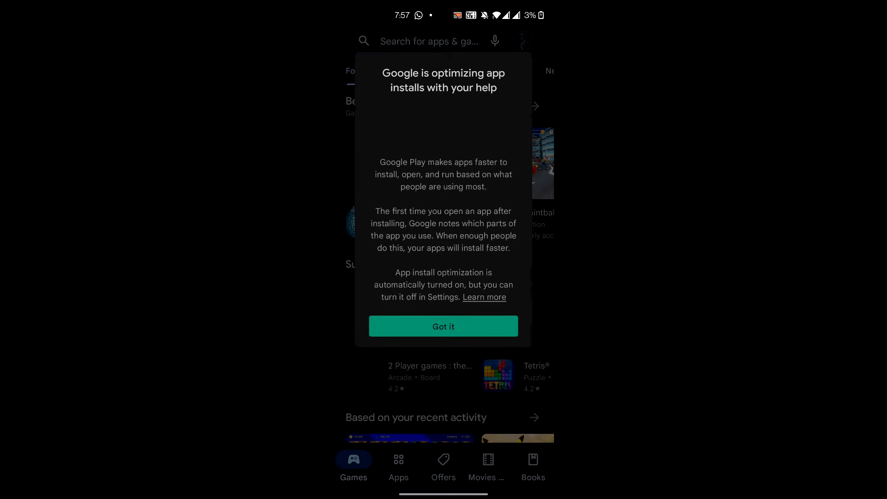
{"action": "left_click", "coordinate": [443, 326]}
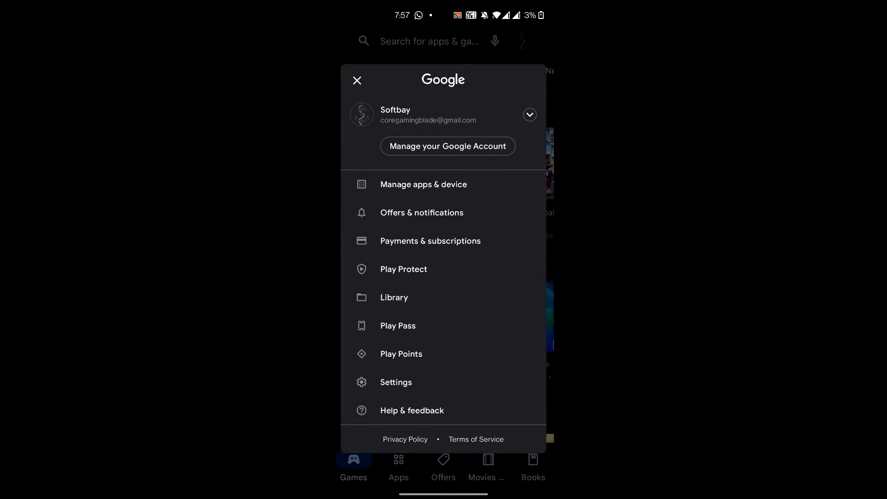
Step: Review Account and device preferences in the store's Settings, then return to the settings list
{"action": "left_click", "coordinate": [395, 382]}
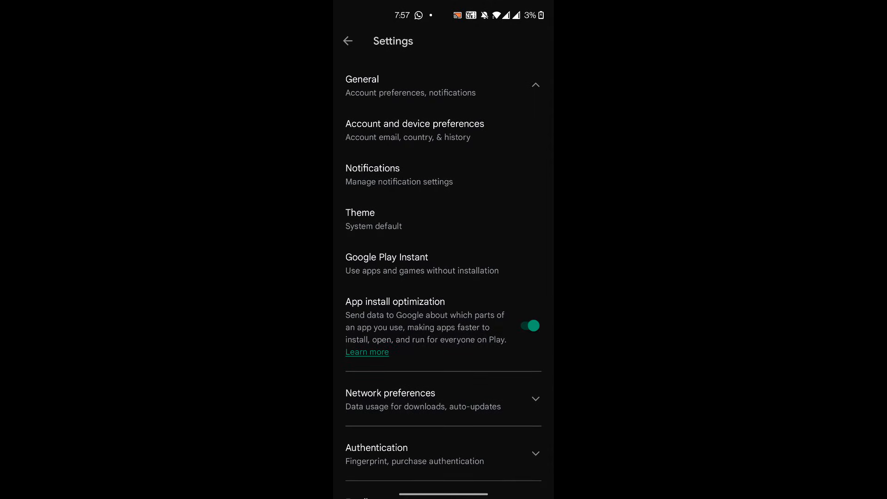
{"action": "left_click", "coordinate": [414, 130]}
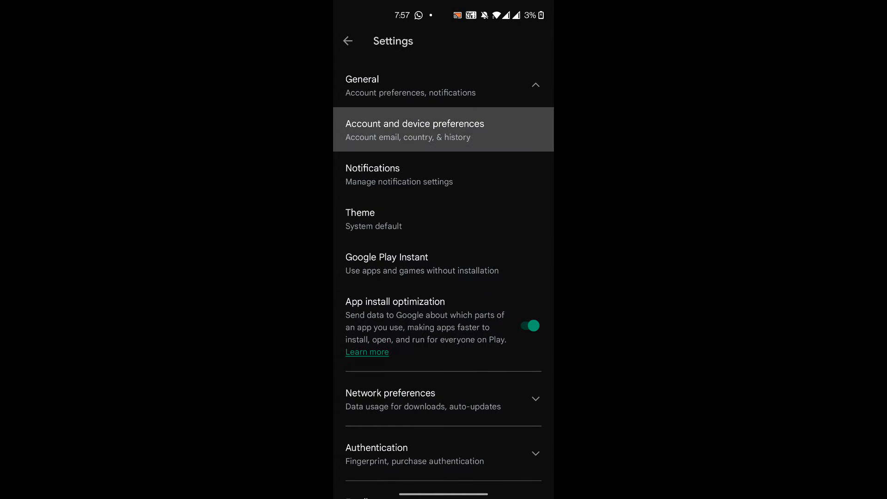
{"action": "left_click", "coordinate": [414, 129]}
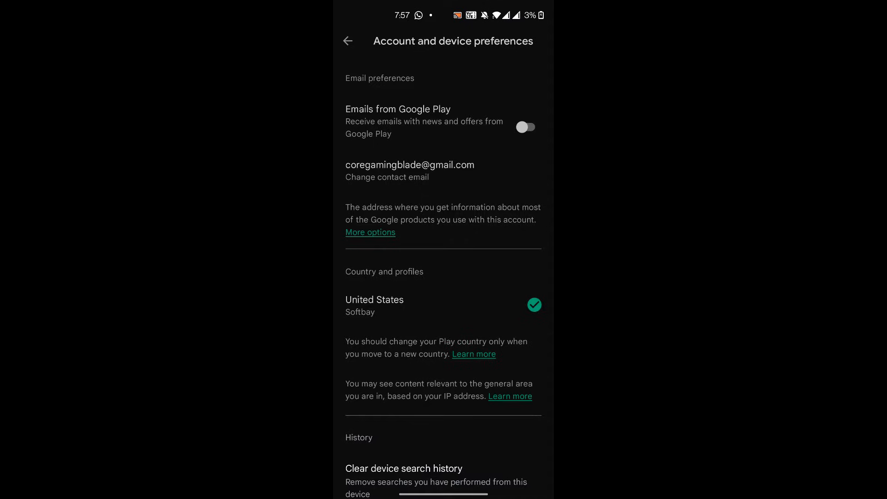
{"action": "left_click", "coordinate": [347, 41]}
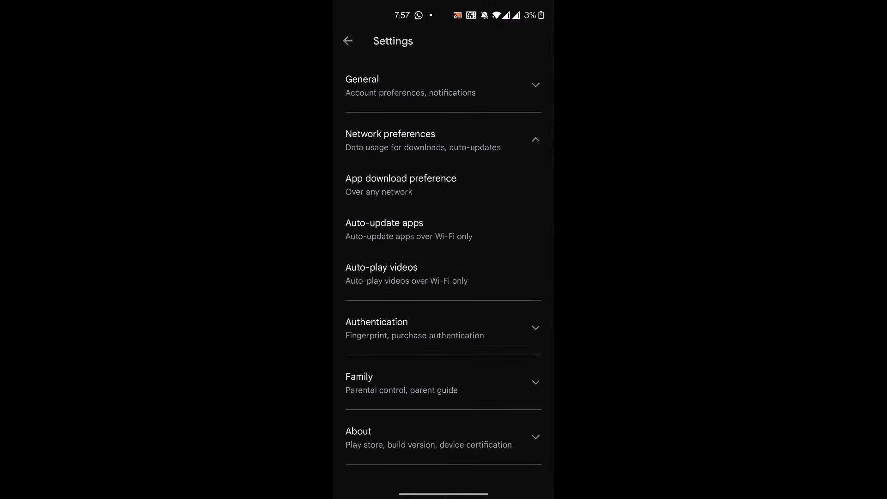
Step: Check the App download preference, return to the store home and leave the Play Store
{"action": "left_click", "coordinate": [401, 184]}
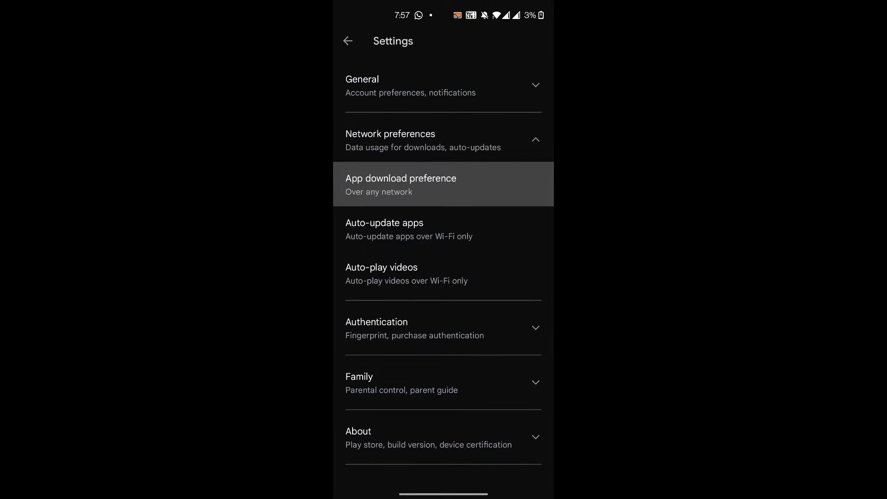
{"action": "left_click", "coordinate": [401, 184]}
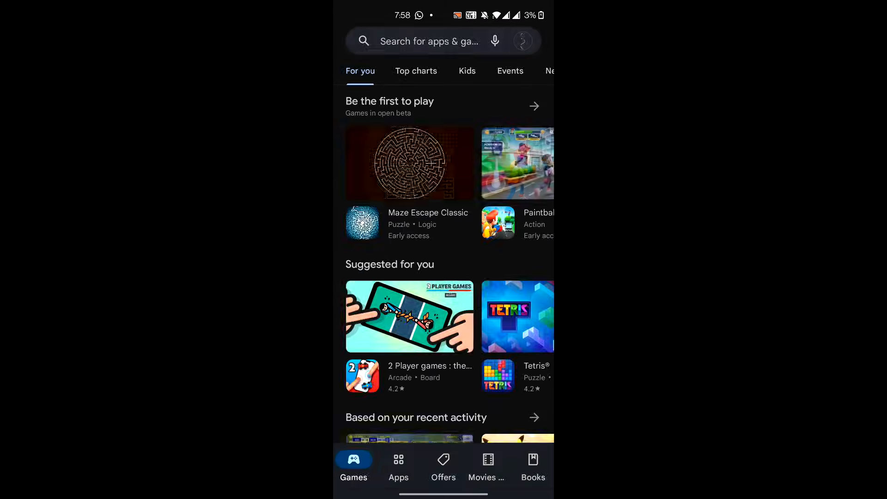
{"action": "key", "text": "HOME"}
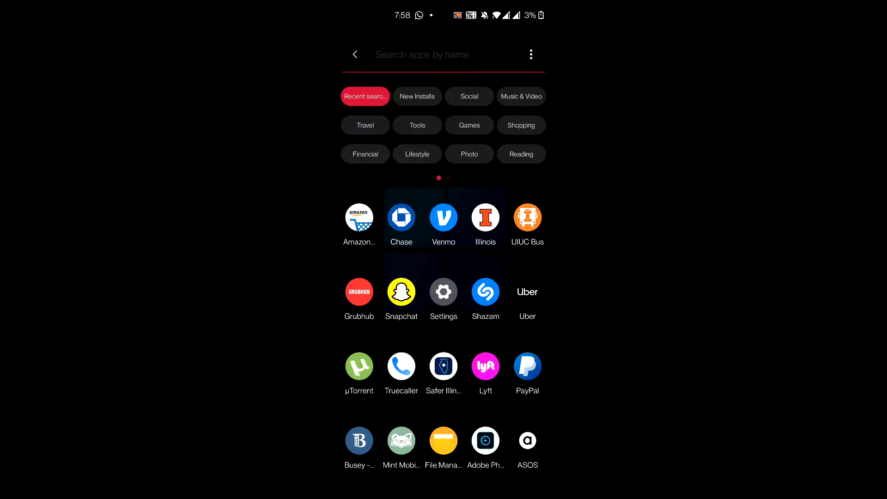
Step: Find Settings via 'Se' in the app drawer and show all 239 installed apps under Apps & notifications
{"action": "type", "text": "Se"}
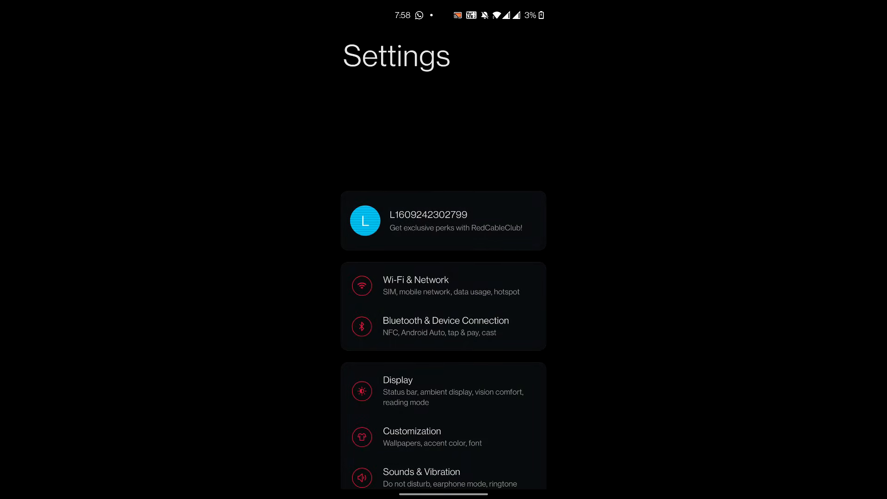
{"action": "scroll", "scroll_direction": "down", "scroll_amount": 3}
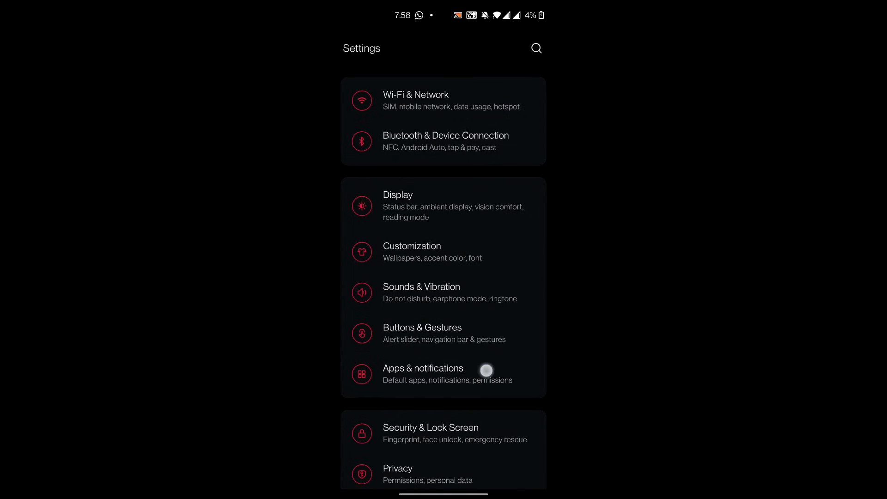
{"action": "left_click", "coordinate": [423, 374]}
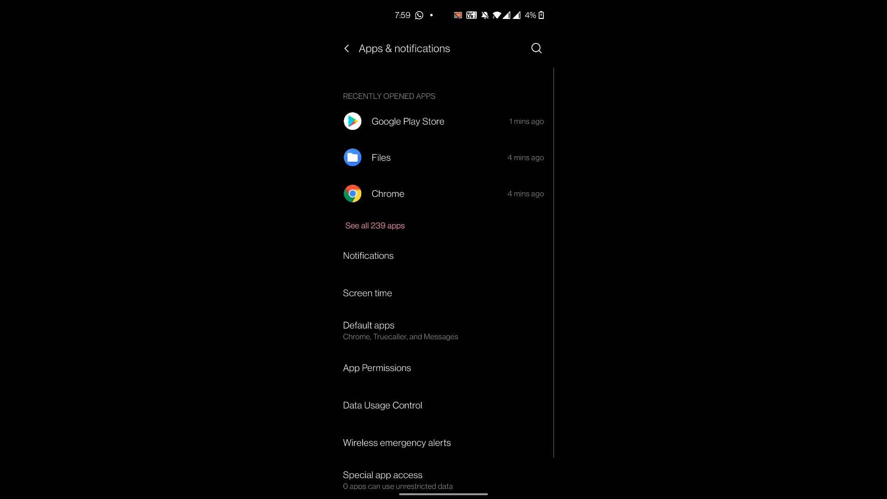
{"action": "left_click", "coordinate": [367, 226]}
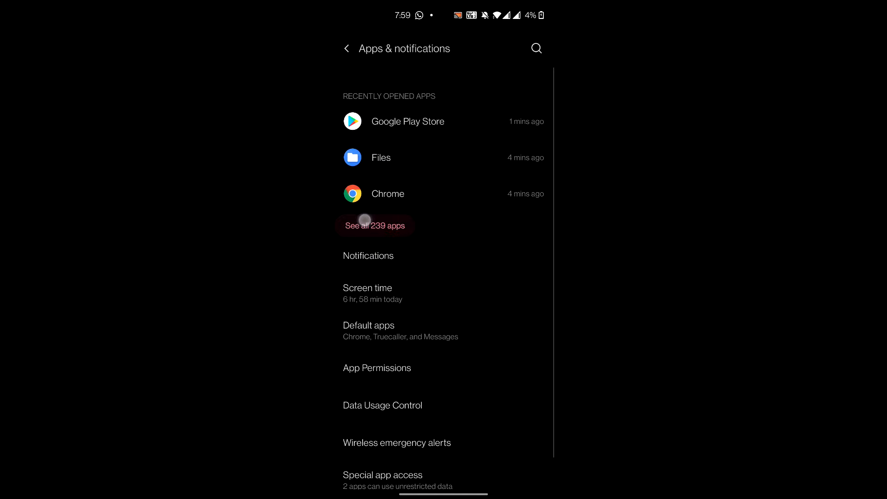
{"action": "left_click", "coordinate": [375, 226]}
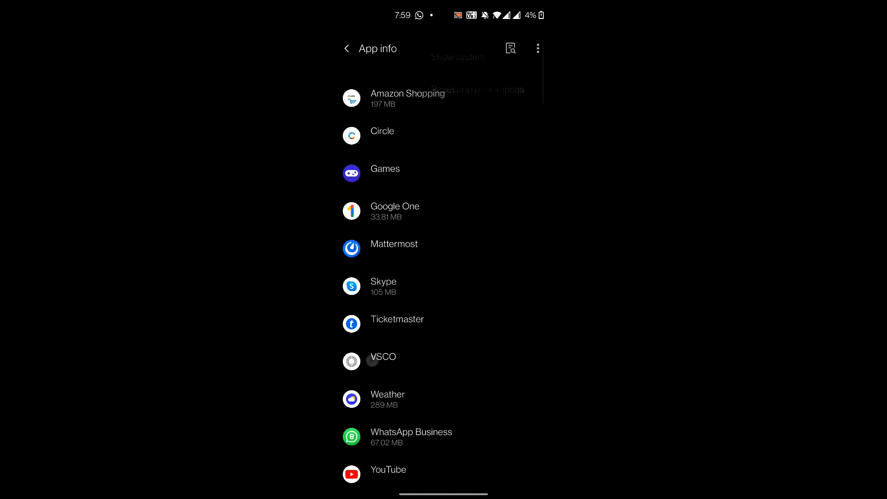
Step: Search the app list for 'google play' and reach Google Play Store's Storage & cache
{"action": "left_click", "coordinate": [510, 48]}
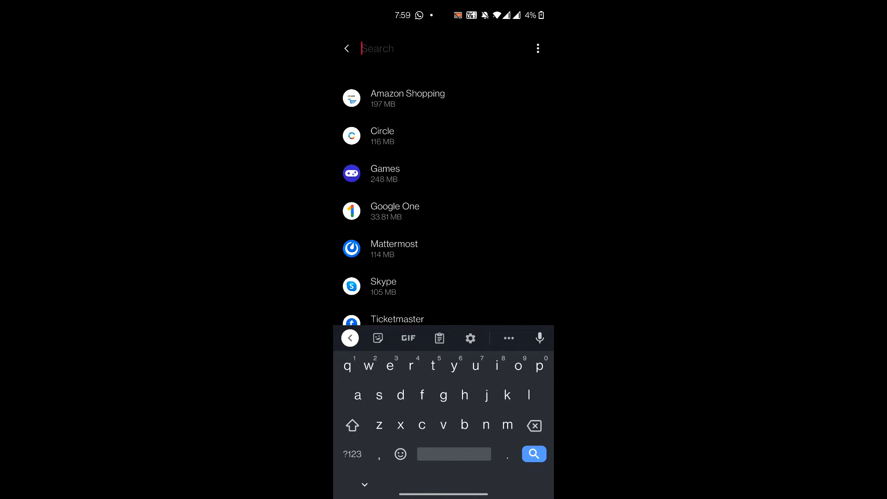
{"action": "type", "text": "google"}
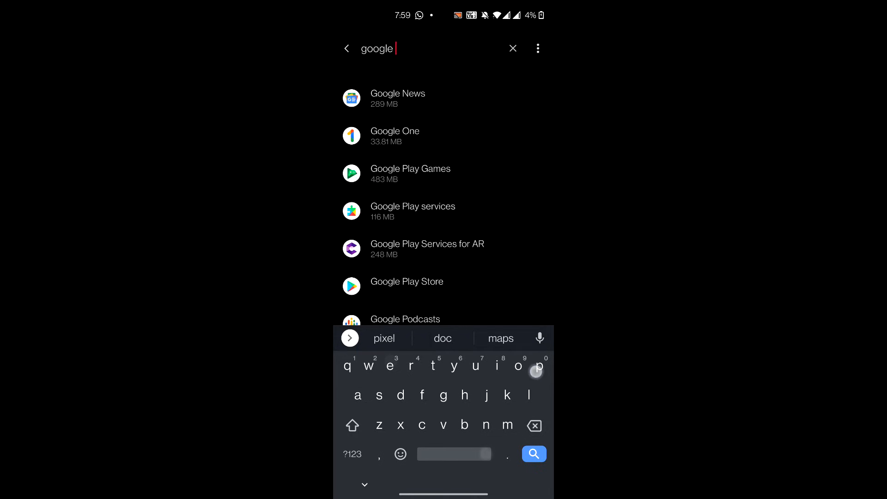
{"action": "type", "text": "play"}
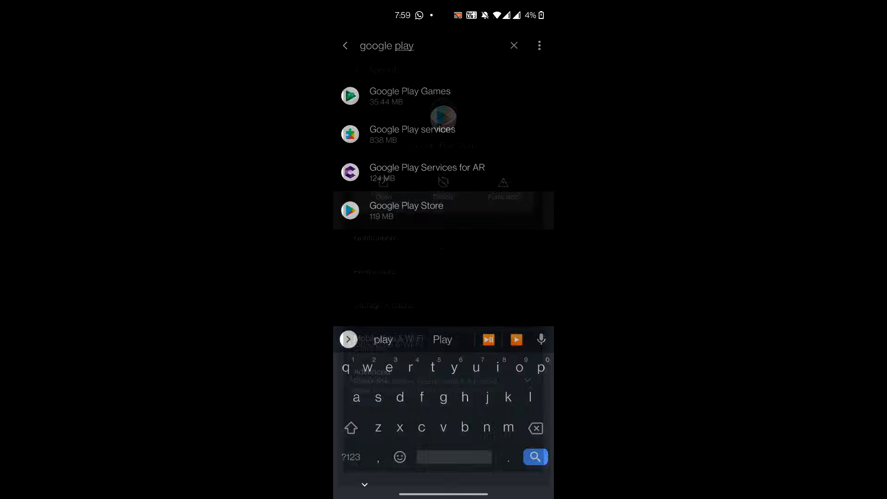
{"action": "left_click", "coordinate": [406, 210]}
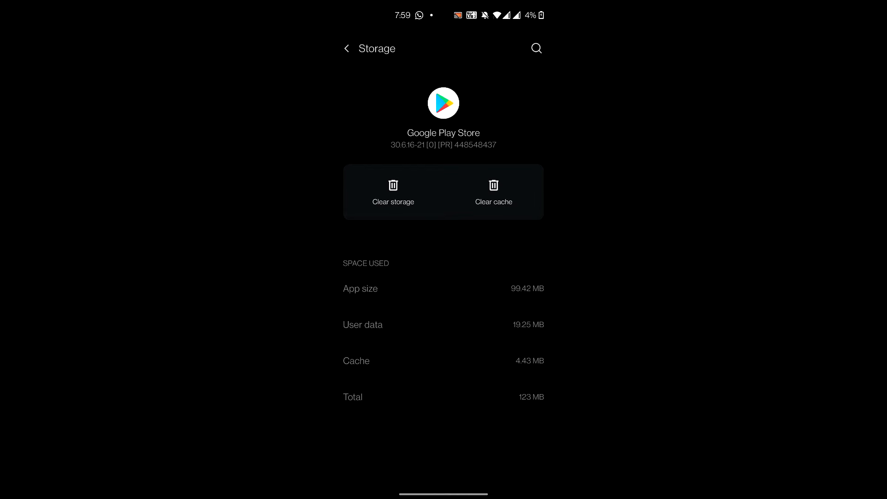
Step: Clear the Play Store's storage and cache down to 0 B, then return to the app list
{"action": "left_click", "coordinate": [393, 191]}
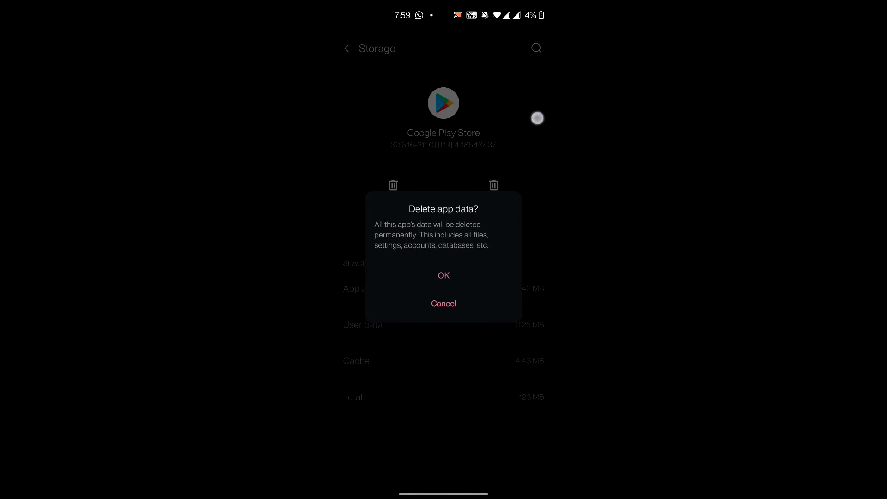
{"action": "left_click", "coordinate": [443, 303]}
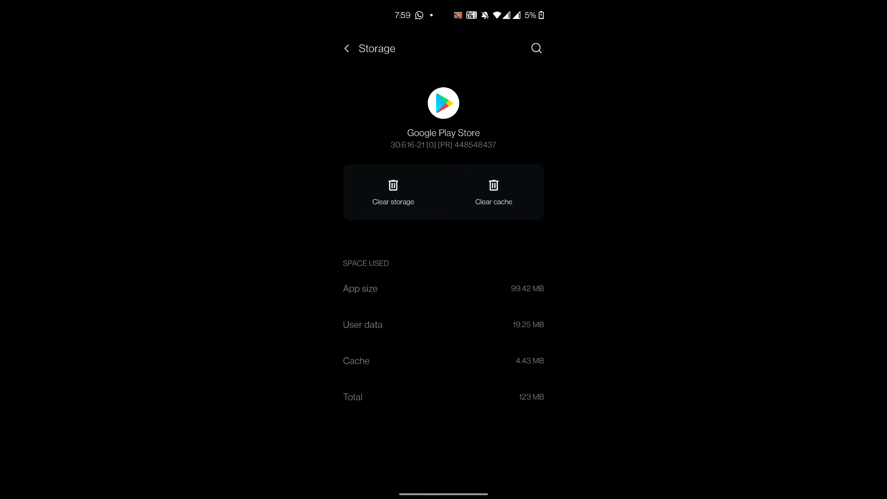
{"action": "left_click", "coordinate": [493, 192]}
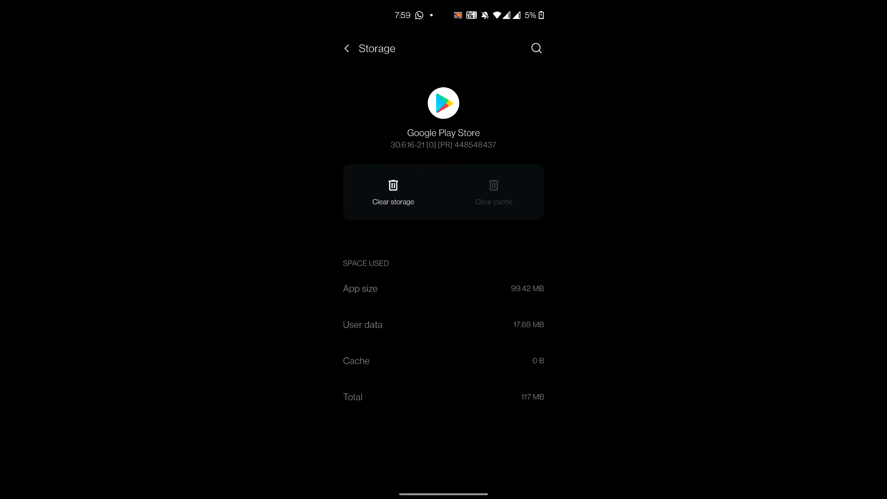
{"action": "left_click", "coordinate": [346, 48]}
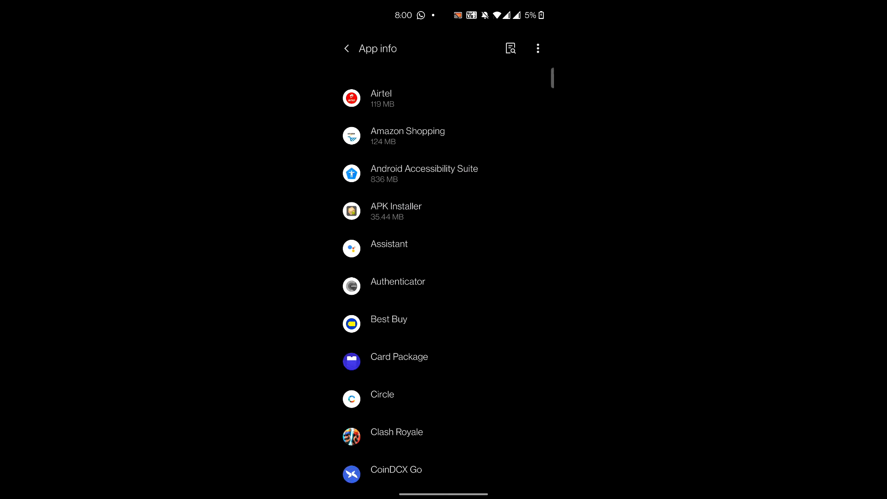
Step: Search 'google' and reach Google Play services' Storage & cache details (841 MB)
{"action": "left_click", "coordinate": [510, 48]}
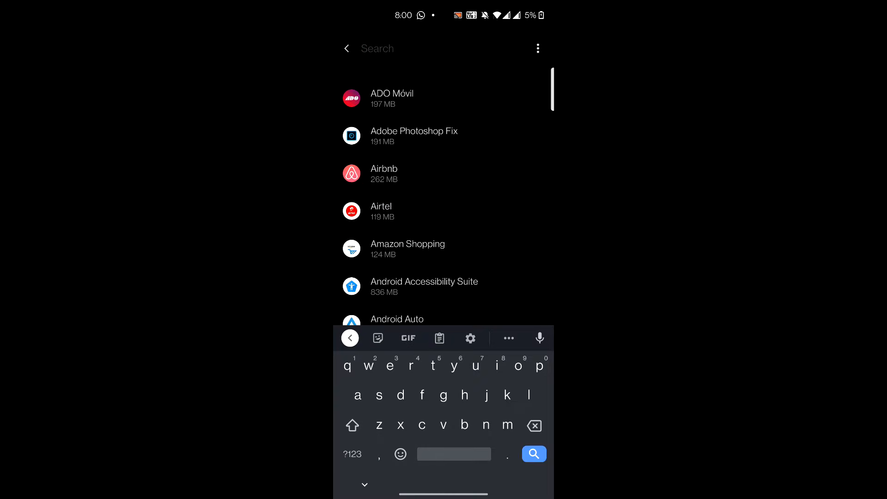
{"action": "type", "text": "google play"}
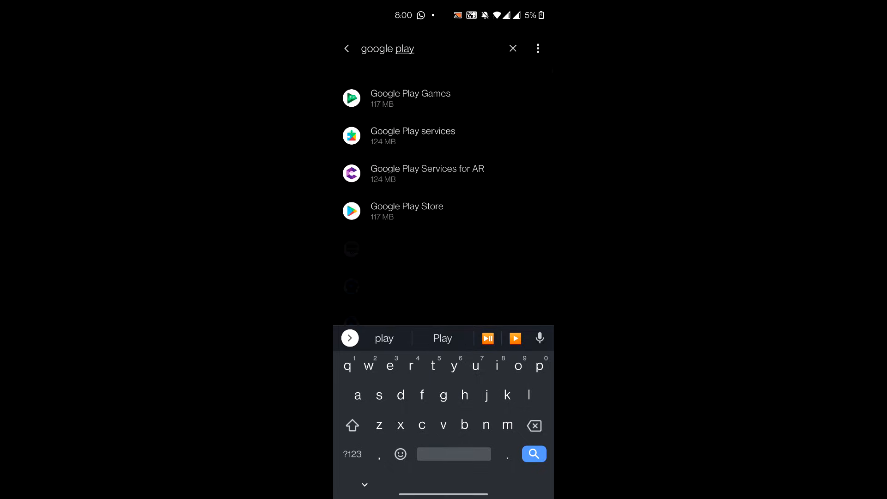
{"action": "left_click", "coordinate": [412, 136]}
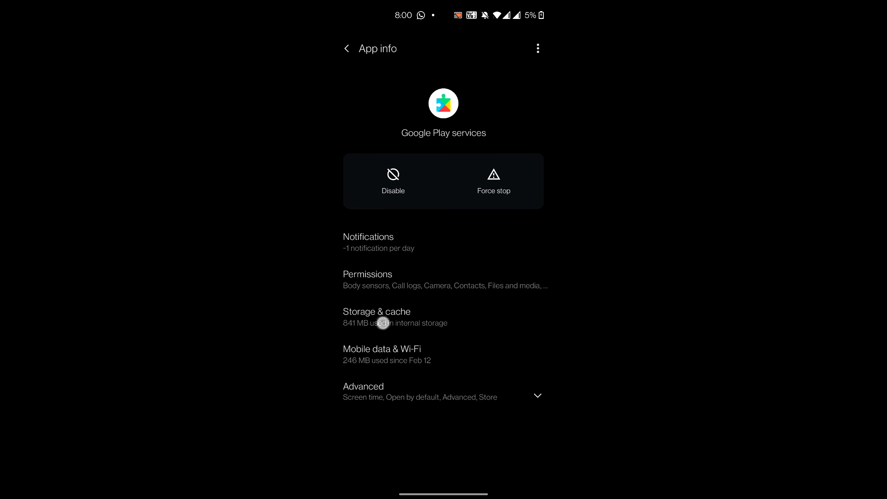
{"action": "left_click", "coordinate": [383, 316]}
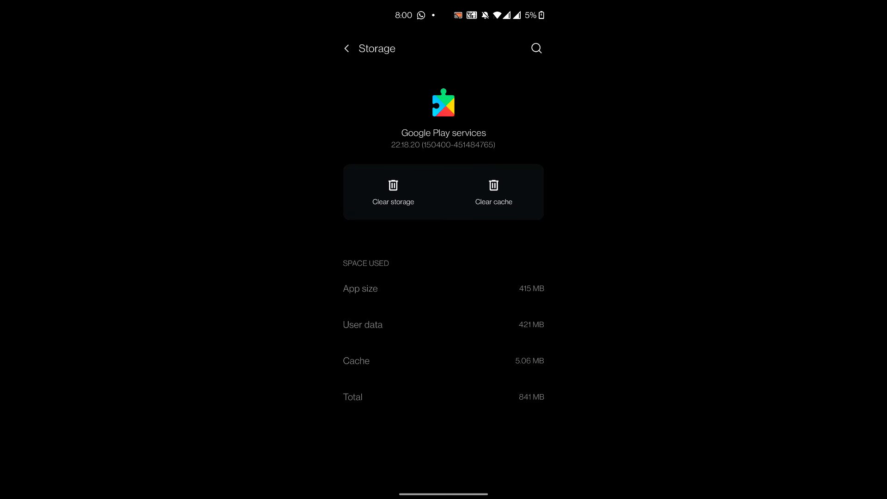
Step: Clear Google Play services' cache and storage
{"action": "left_click", "coordinate": [509, 196]}
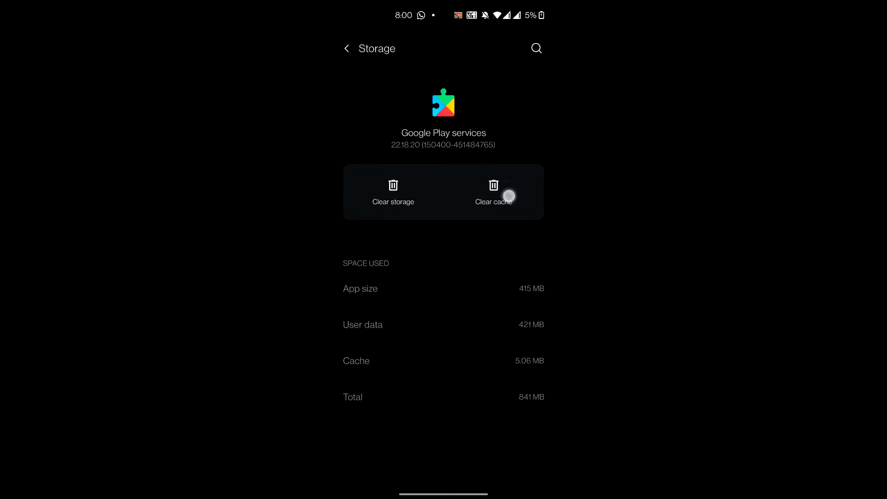
{"action": "left_click", "coordinate": [374, 202]}
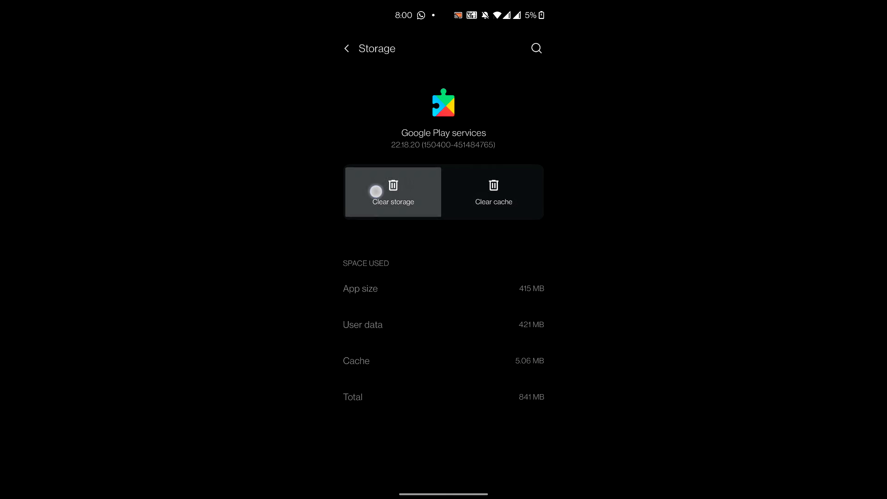
{"action": "left_click", "coordinate": [392, 192]}
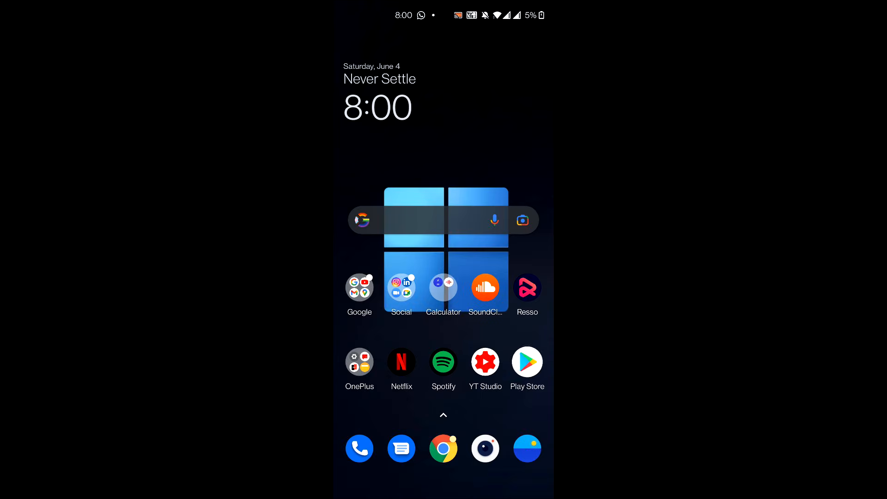
{"action": "left_click", "coordinate": [527, 362]}
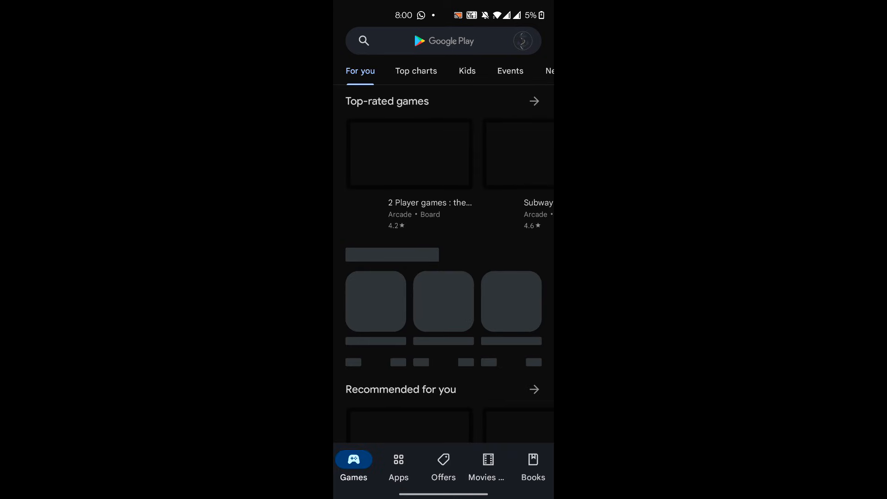
{"action": "key", "text": "Home"}
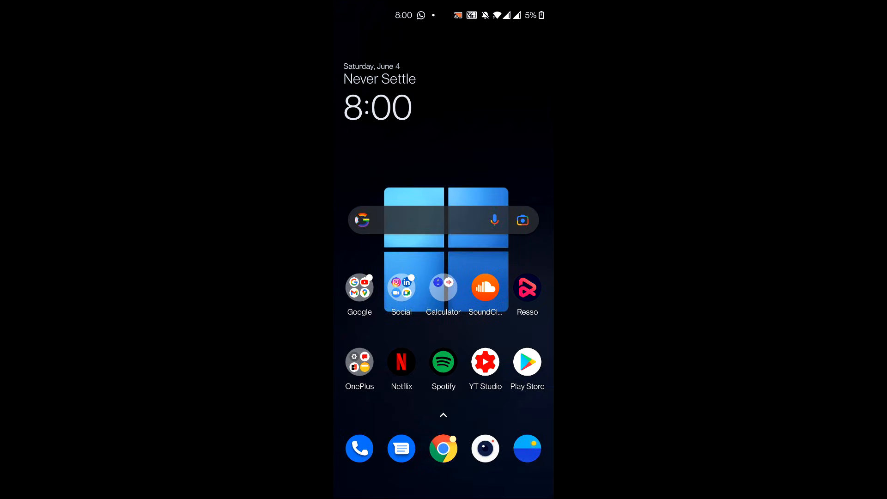